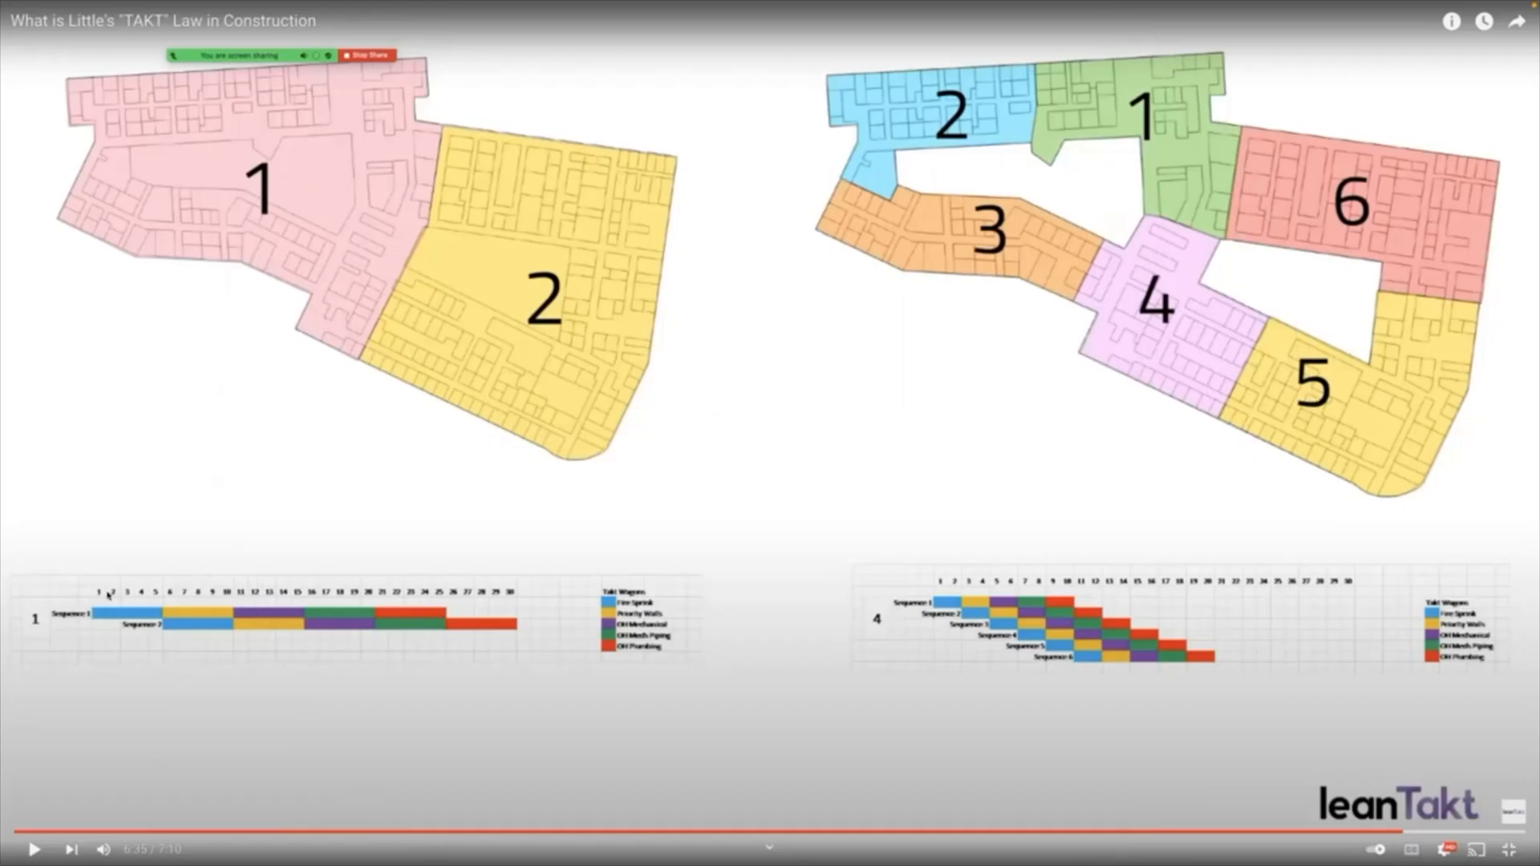
pyautogui.moveTo(1046, 670)
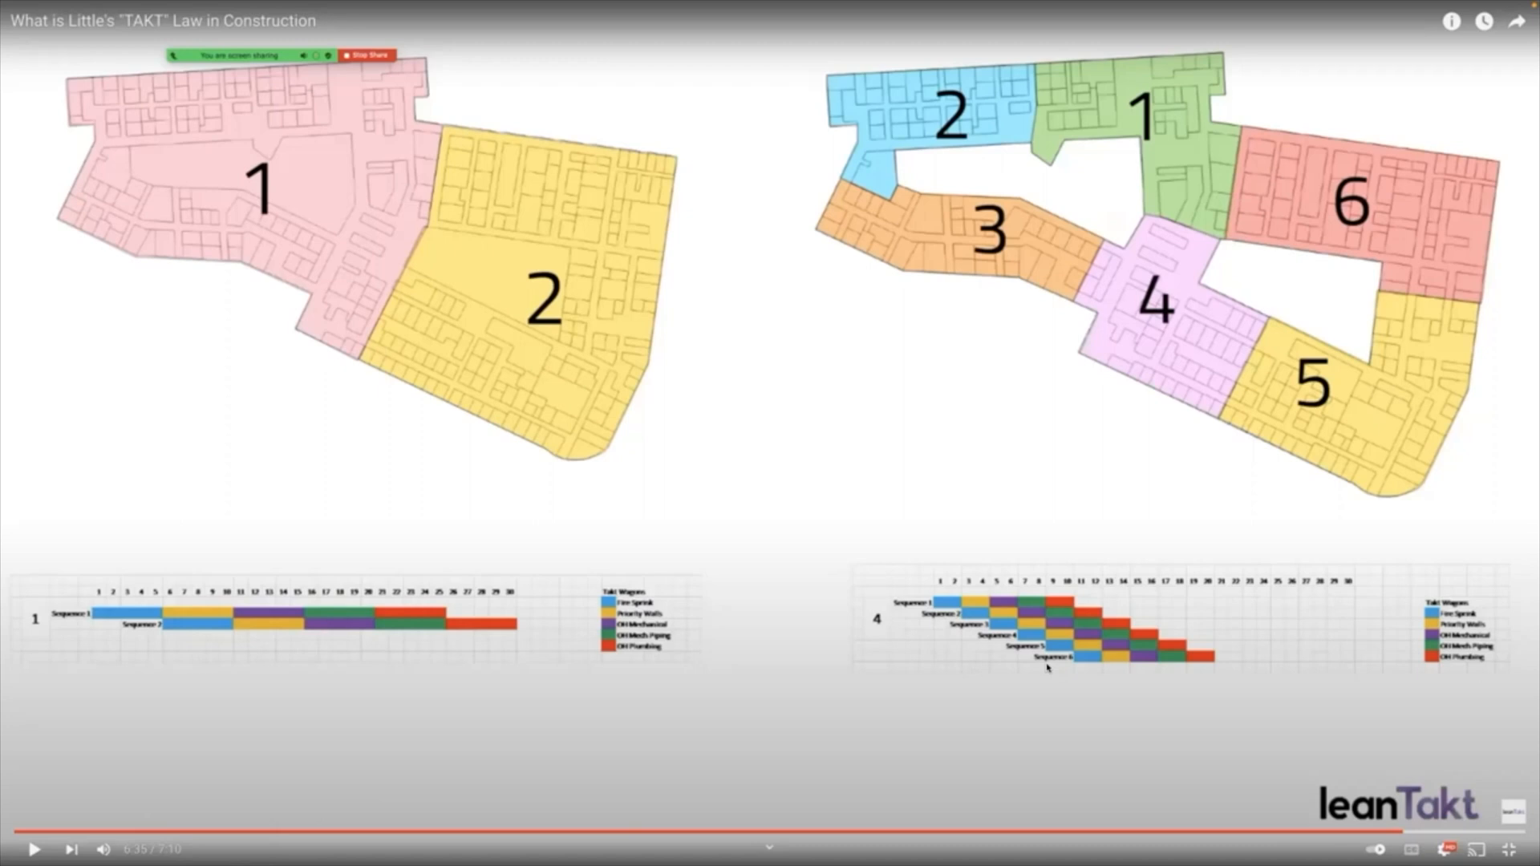
pyautogui.moveTo(1202, 626)
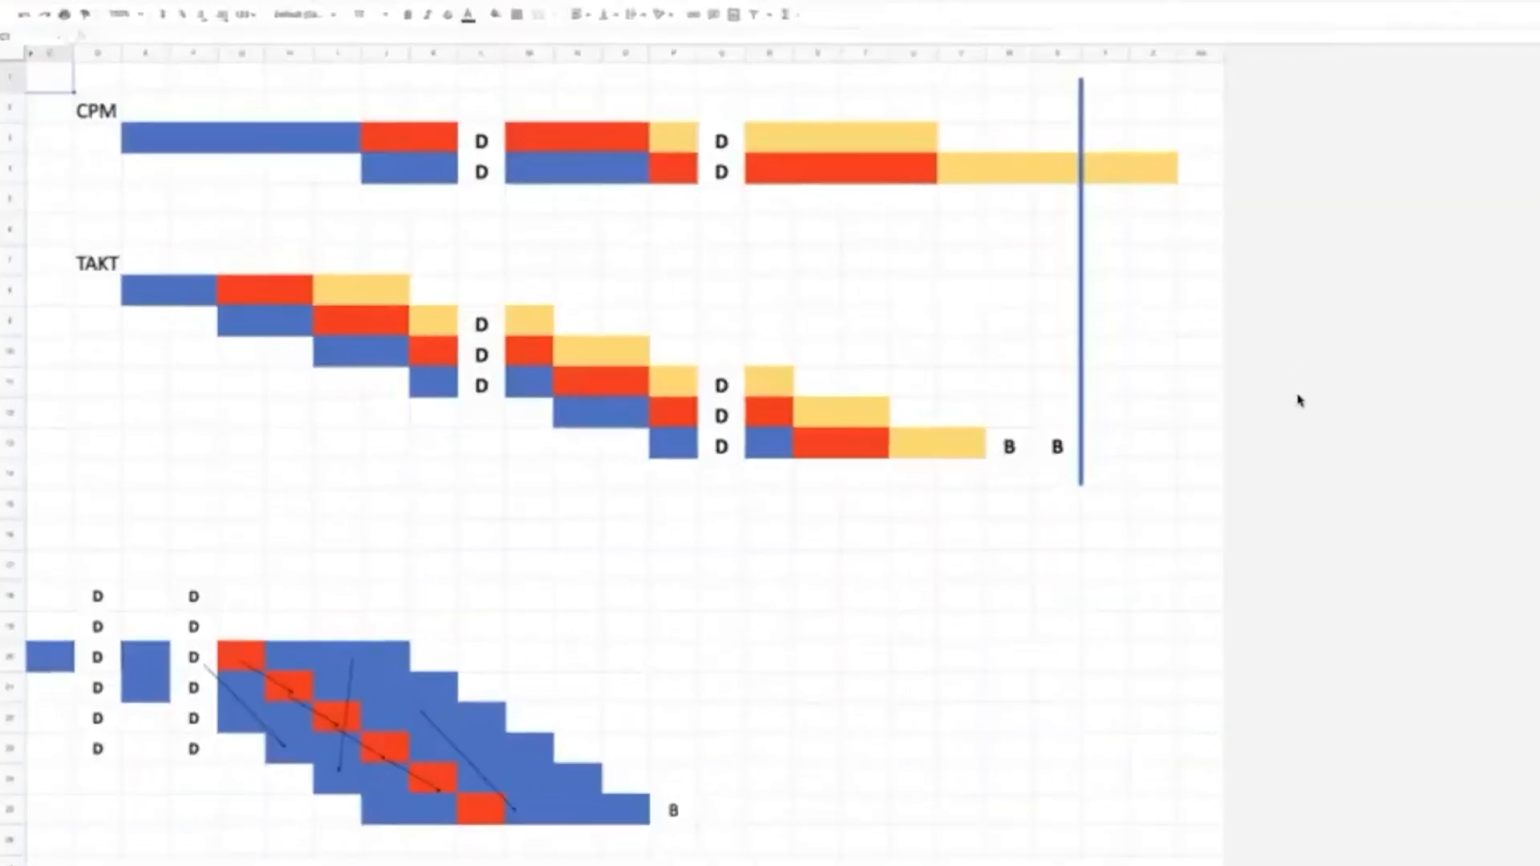
pyautogui.moveTo(229, 160)
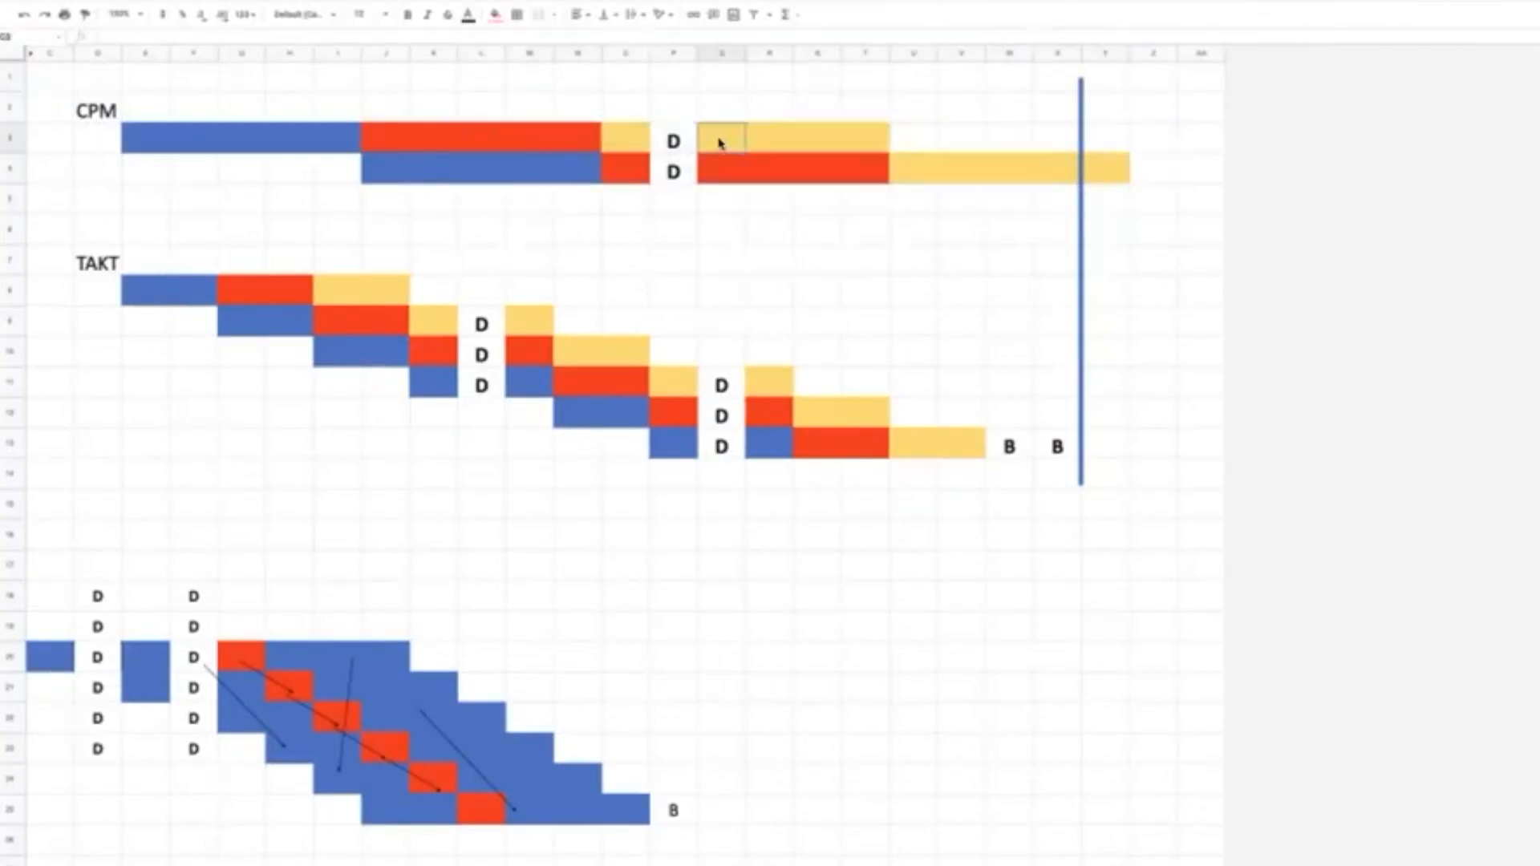
# Drag the CPM bars left over the last delay gap, then shift the TAKT rows' bars left
pyautogui.moveTo(722, 140); pyautogui.dragTo(1041, 187)
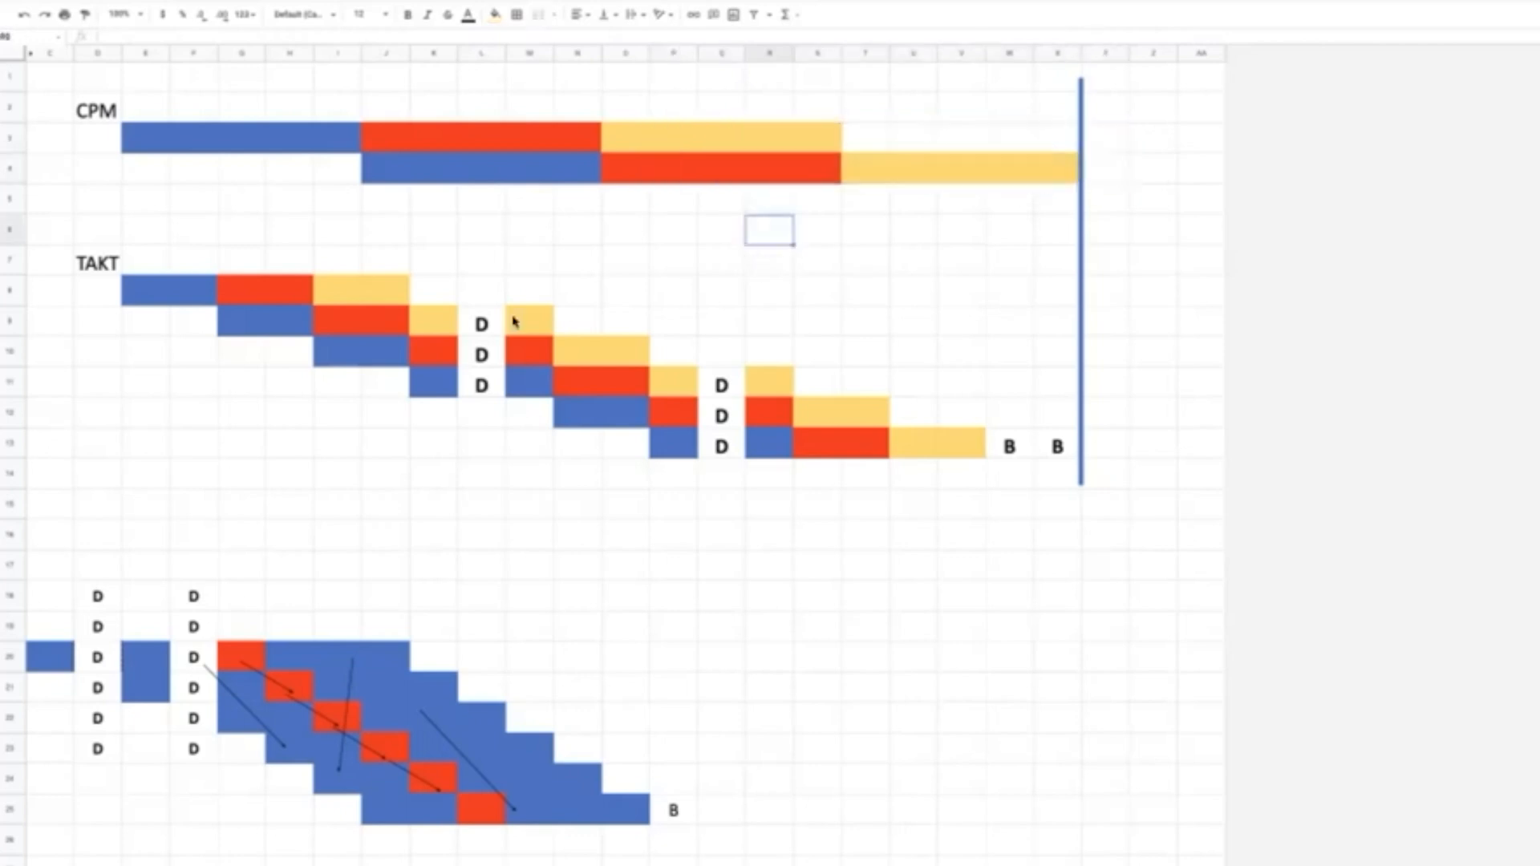
pyautogui.moveTo(531, 316); pyautogui.dragTo(982, 457)
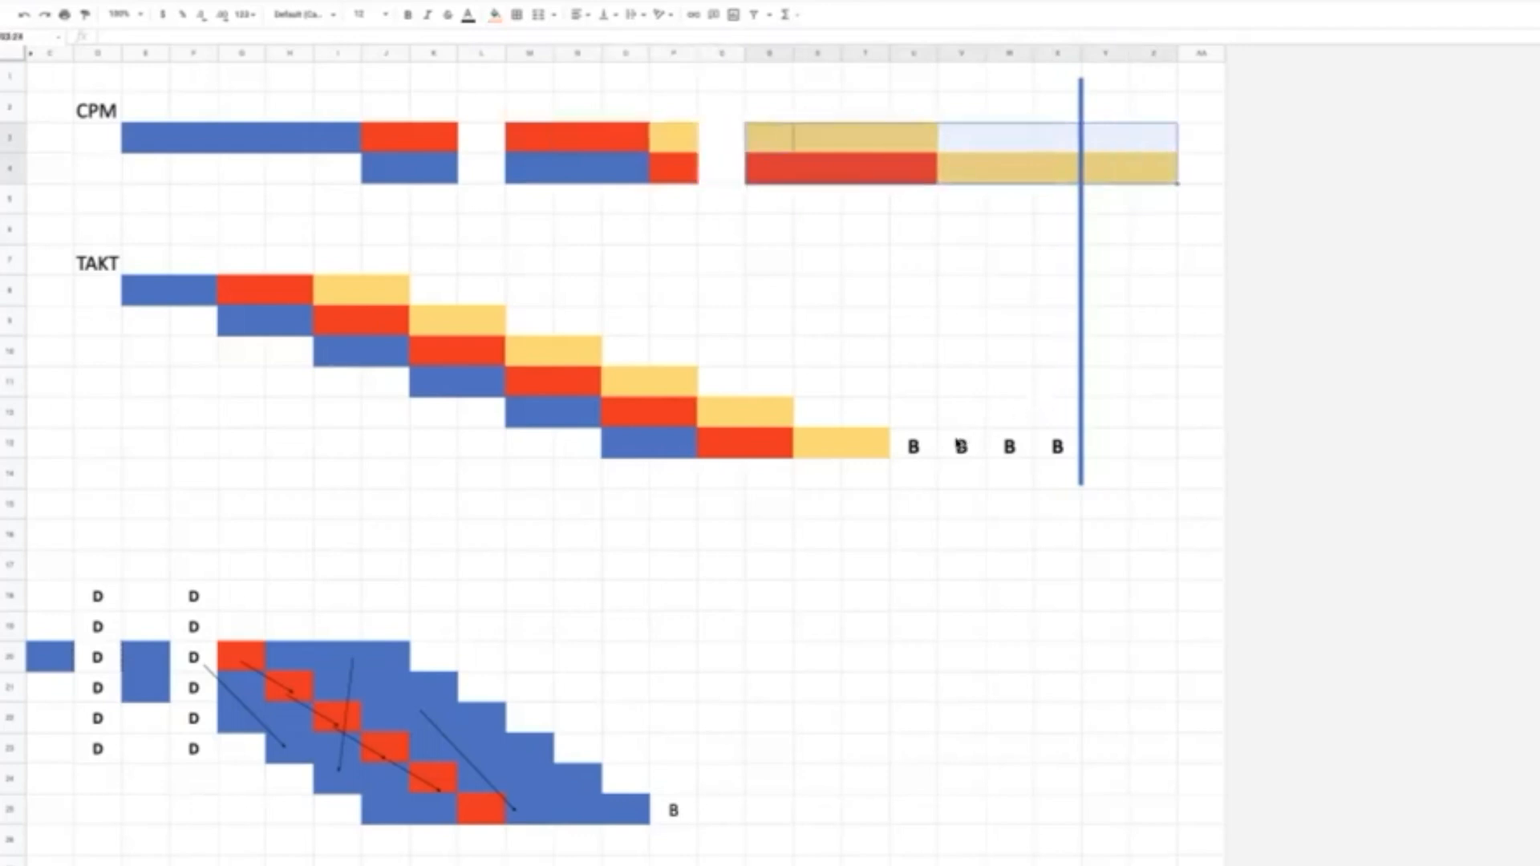
# Select a cell in the TAKT schedule near the end of the bars
pyautogui.click(914, 447)
pyautogui.write('Hurting people')
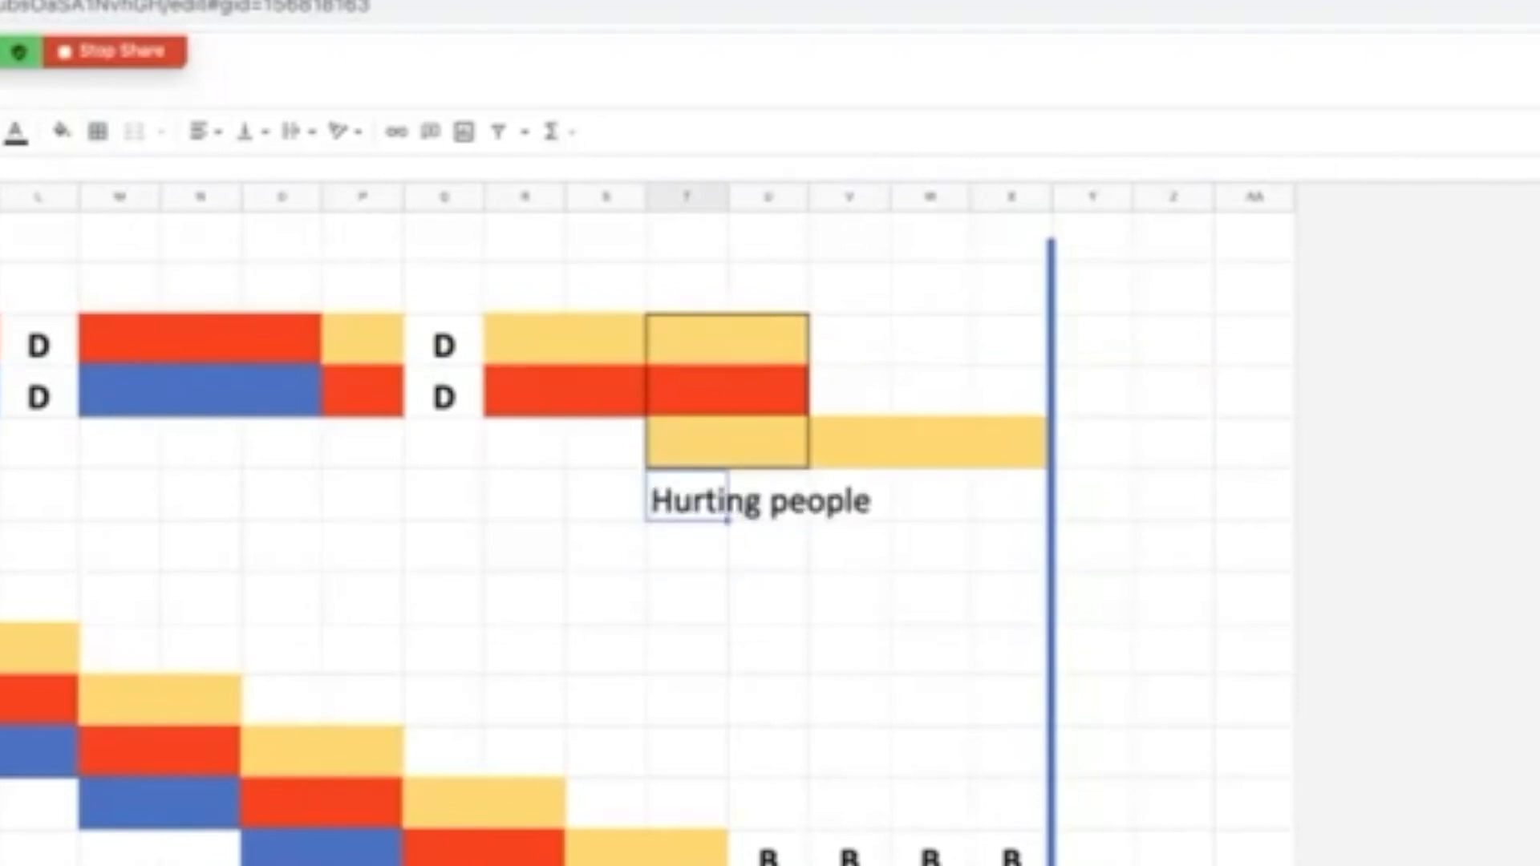
pyautogui.moveTo(697, 518)
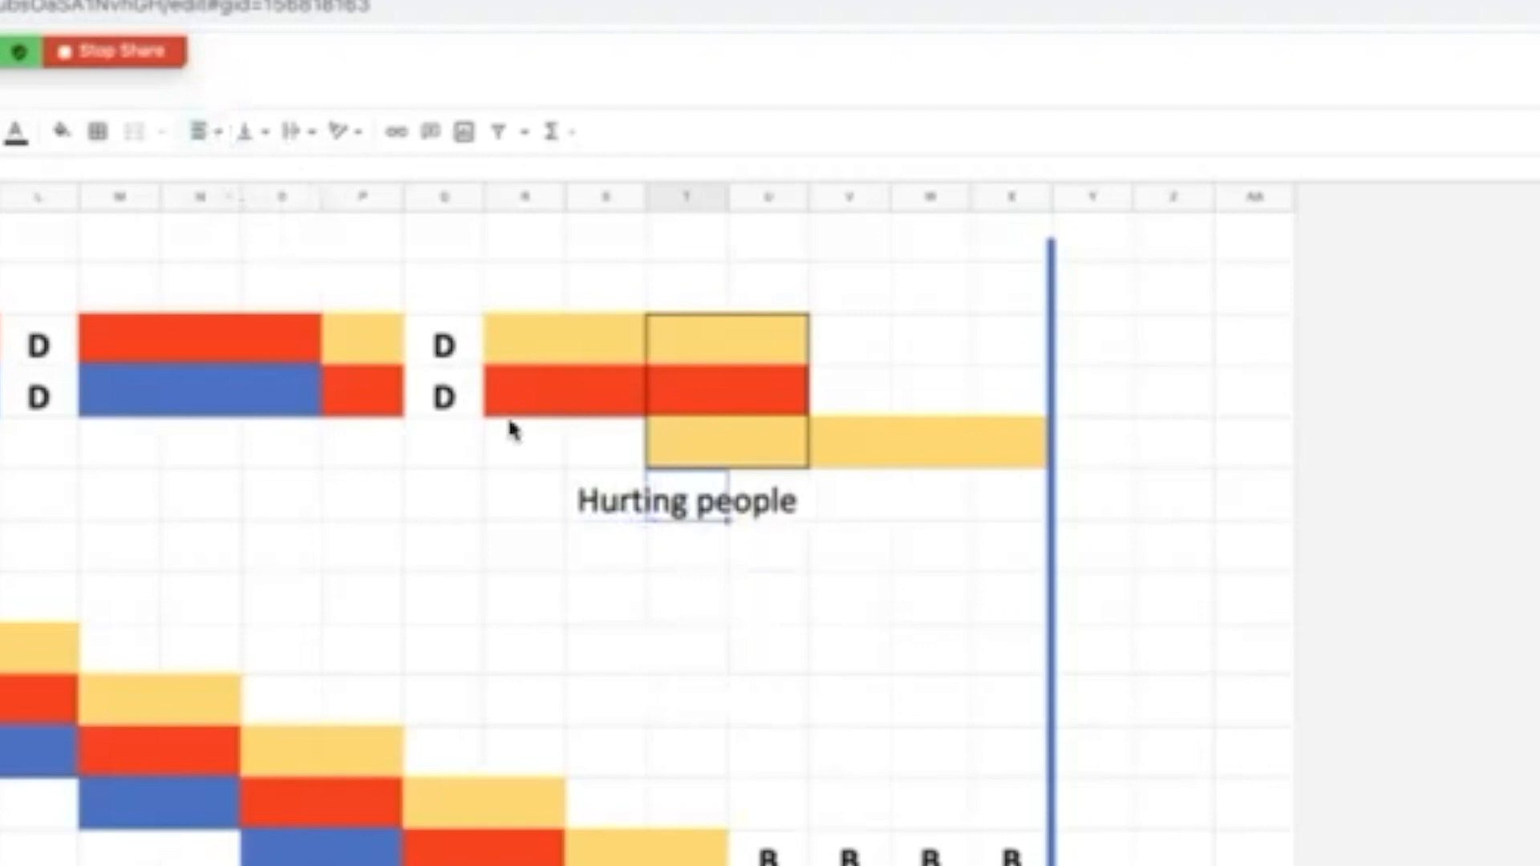
pyautogui.moveTo(245, 130)
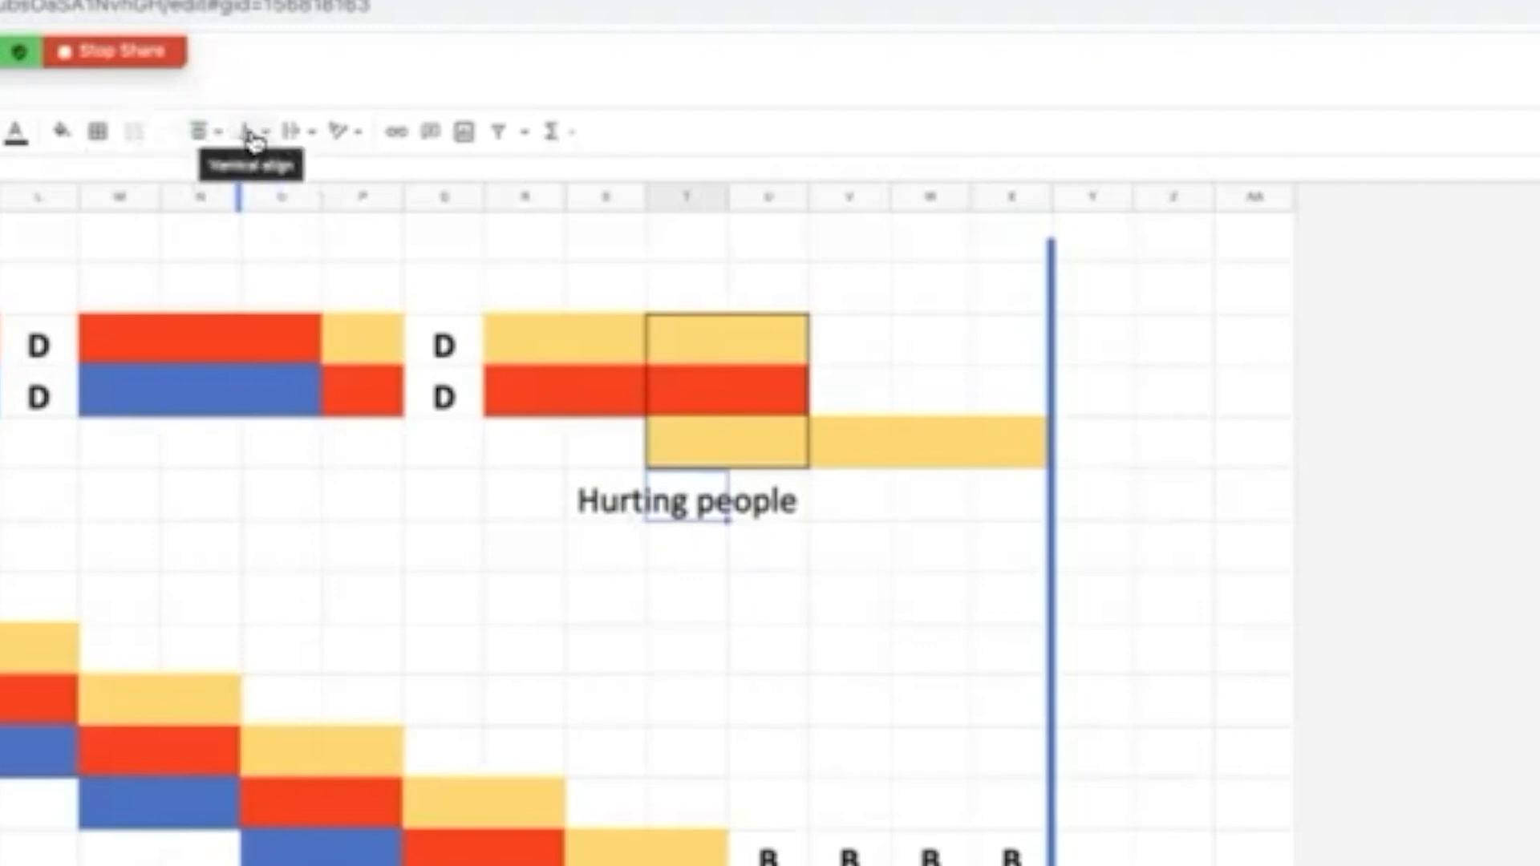
pyautogui.moveTo(310, 136)
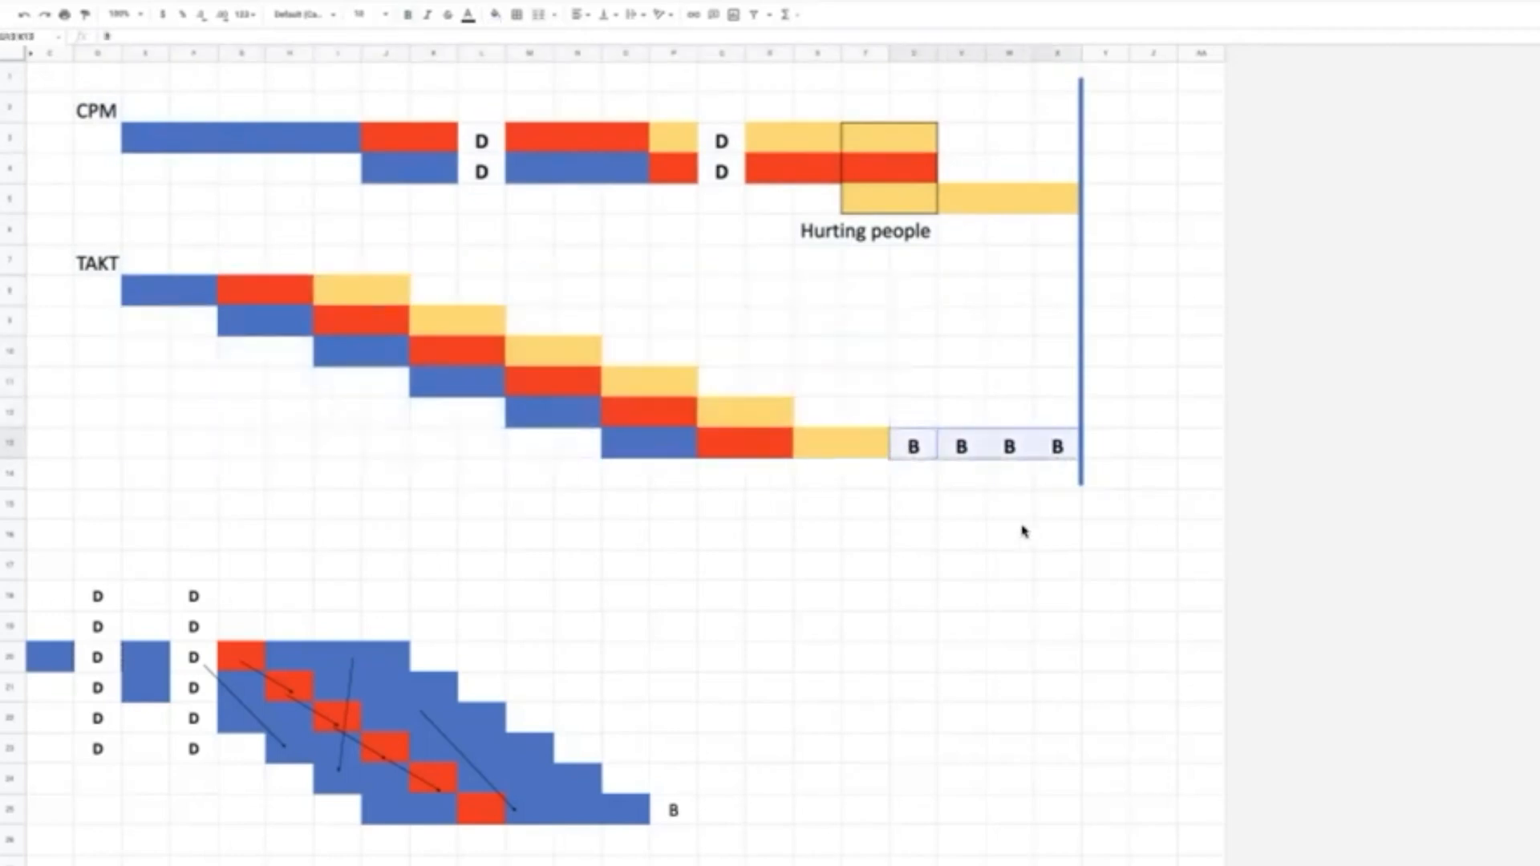
pyautogui.moveTo(960, 486)
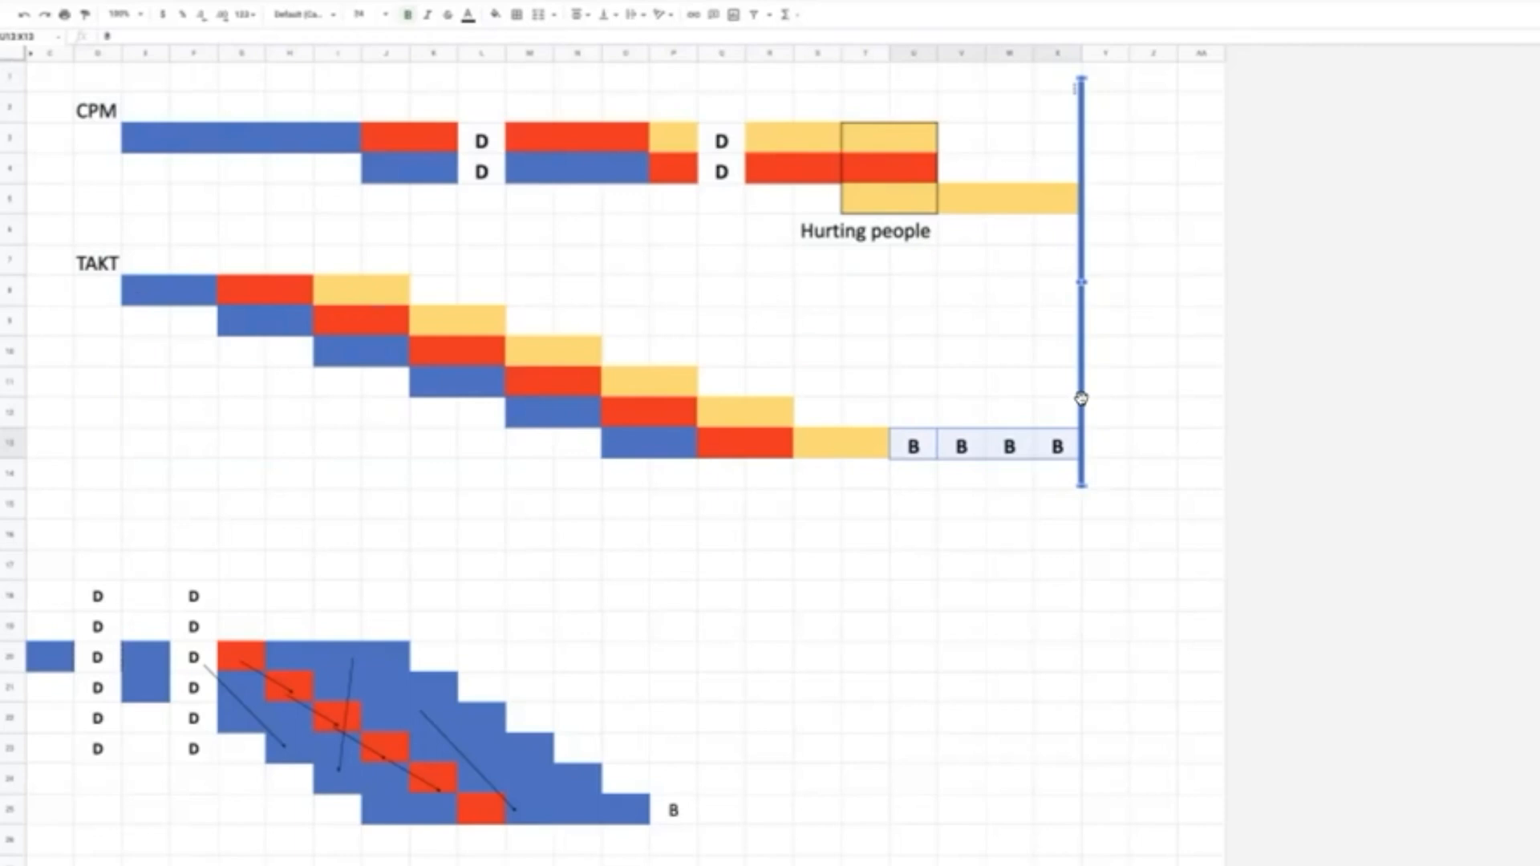
pyautogui.moveTo(879, 484)
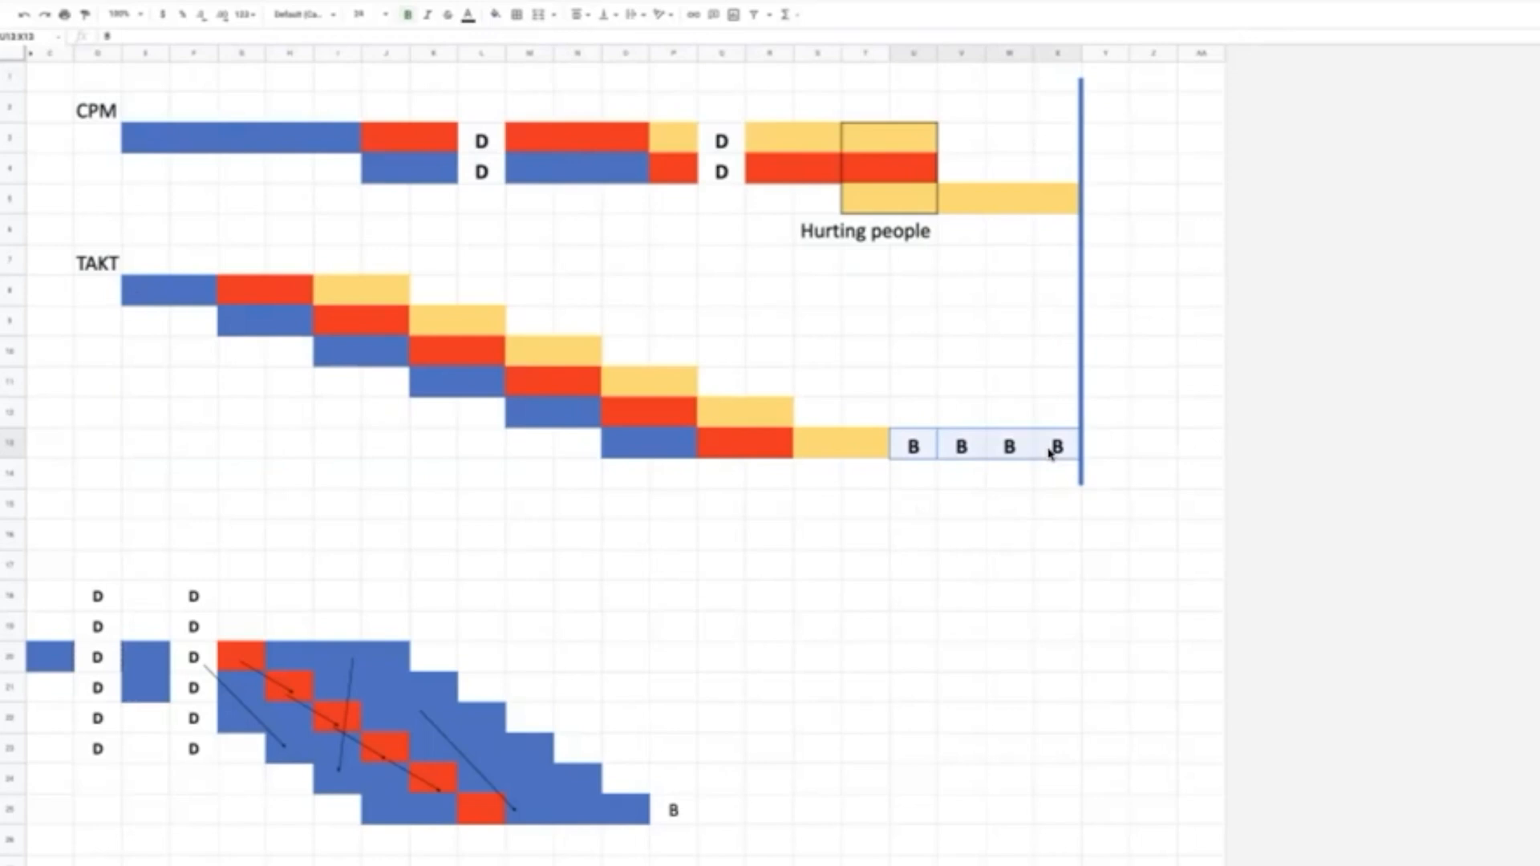
pyautogui.moveTo(455, 317)
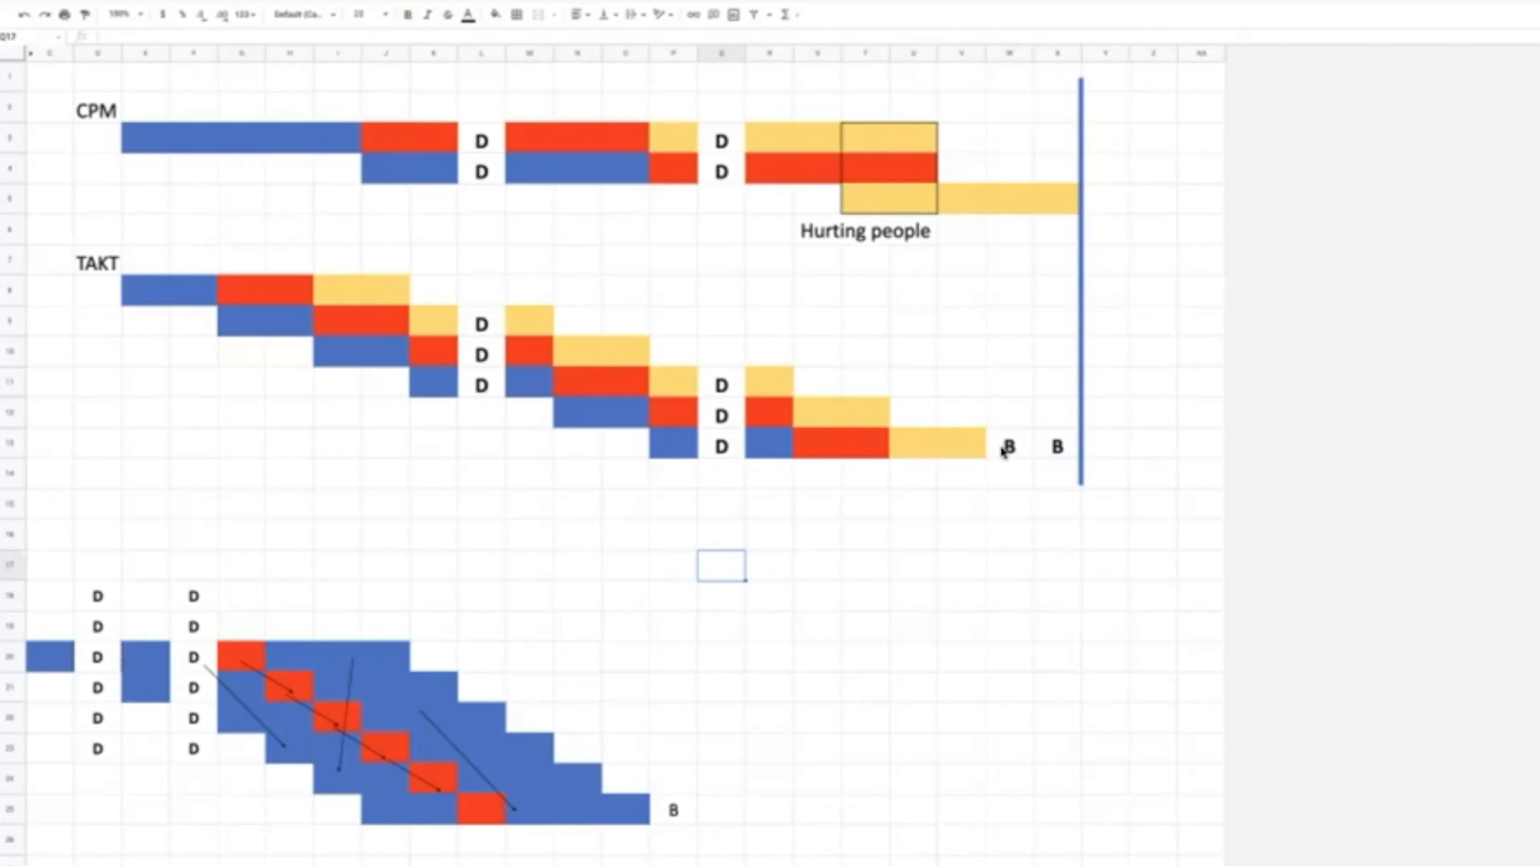
# Select the first B buffer cell after the TAKT bars
pyautogui.click(1009, 446)
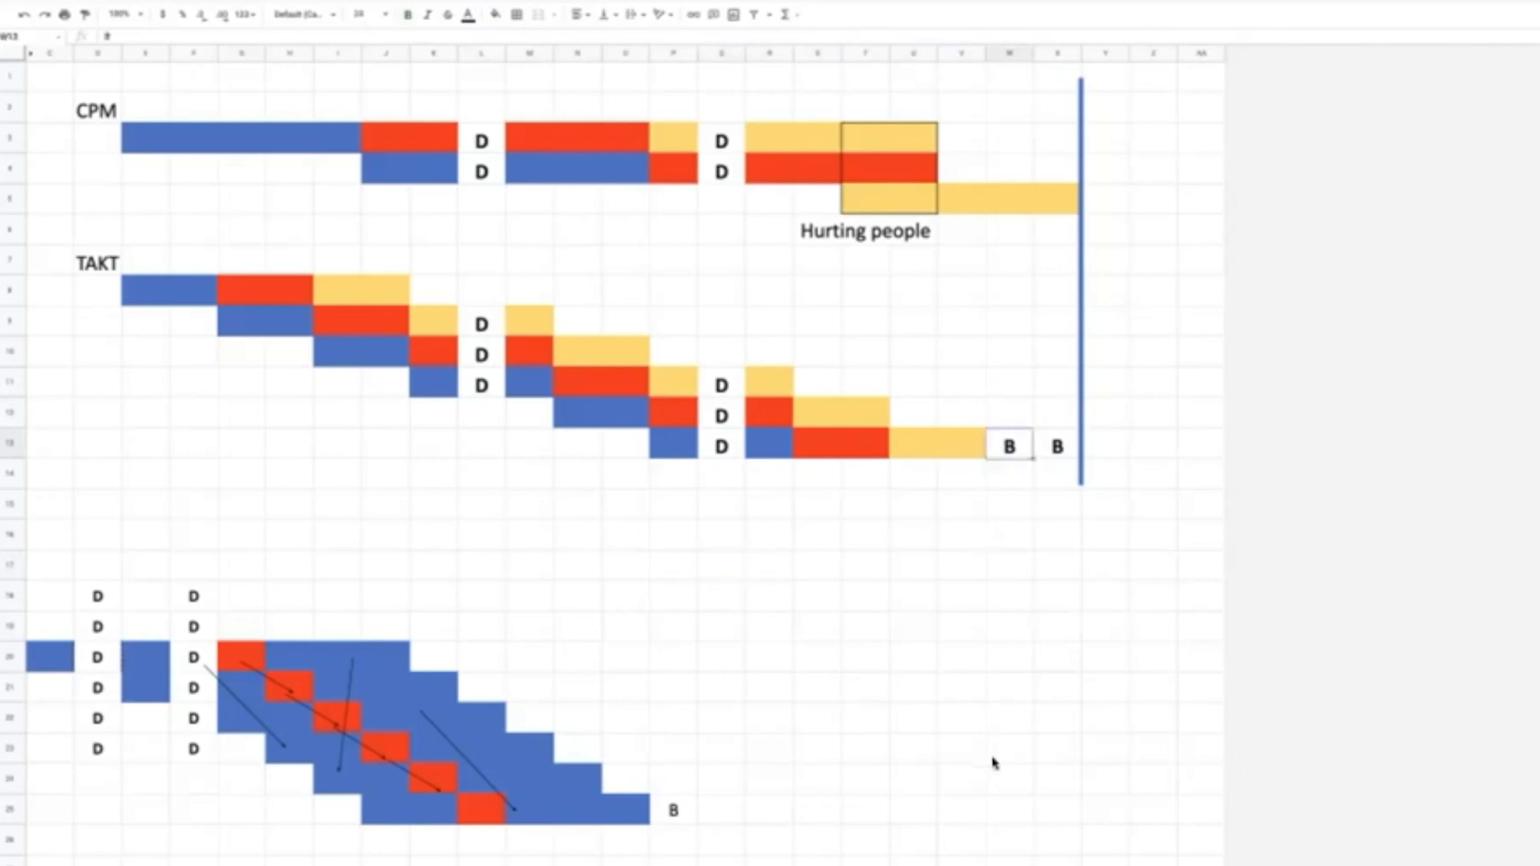
pyautogui.moveTo(644, 423)
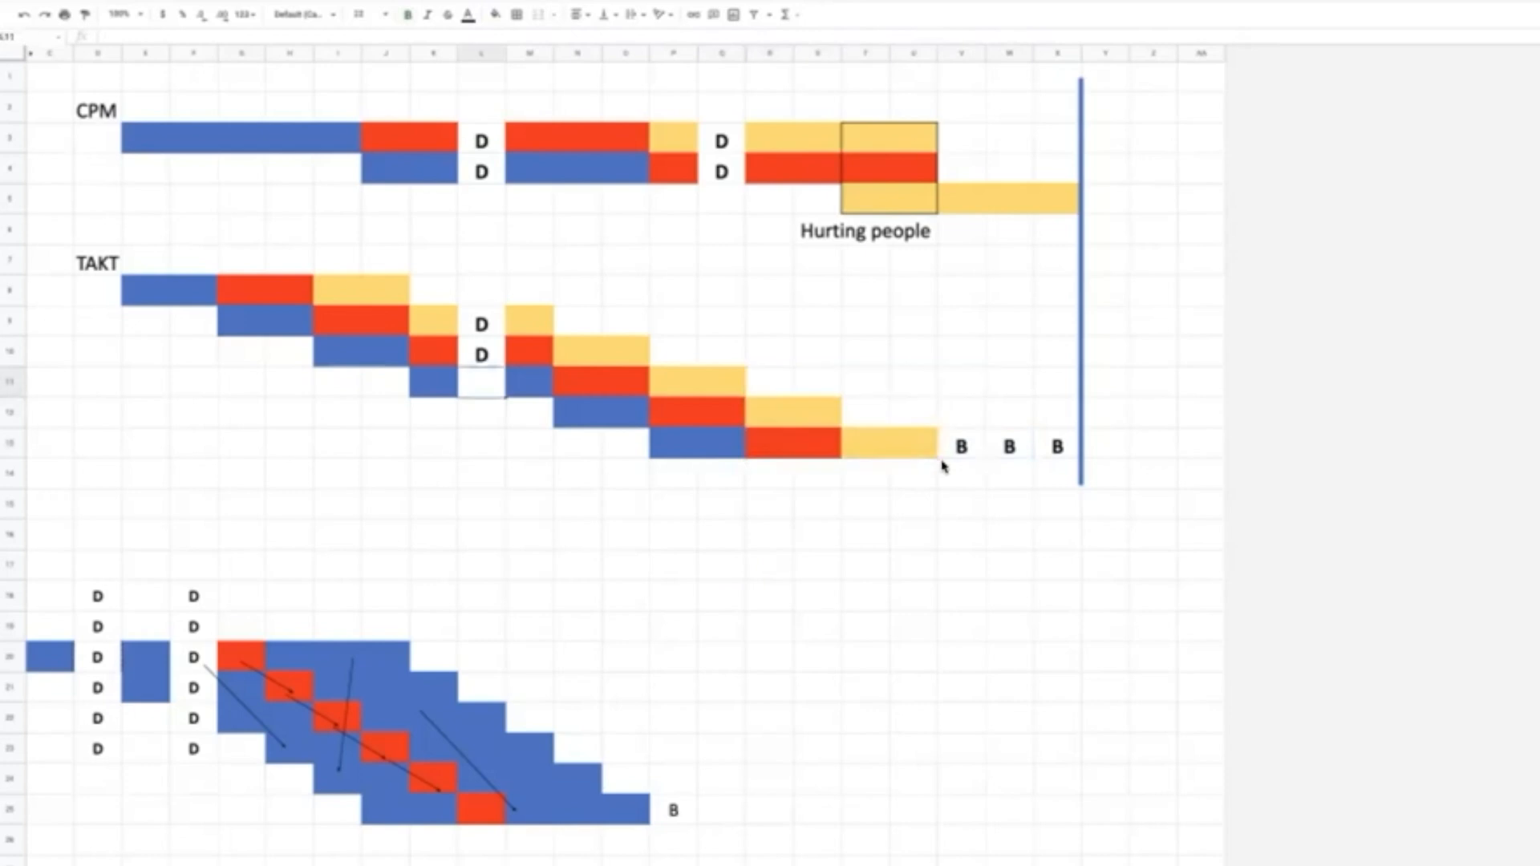
# Shift the TAKT bars left over a D delay and scroll down the sheet
pyautogui.moveTo(507, 315); pyautogui.dragTo(935, 452)
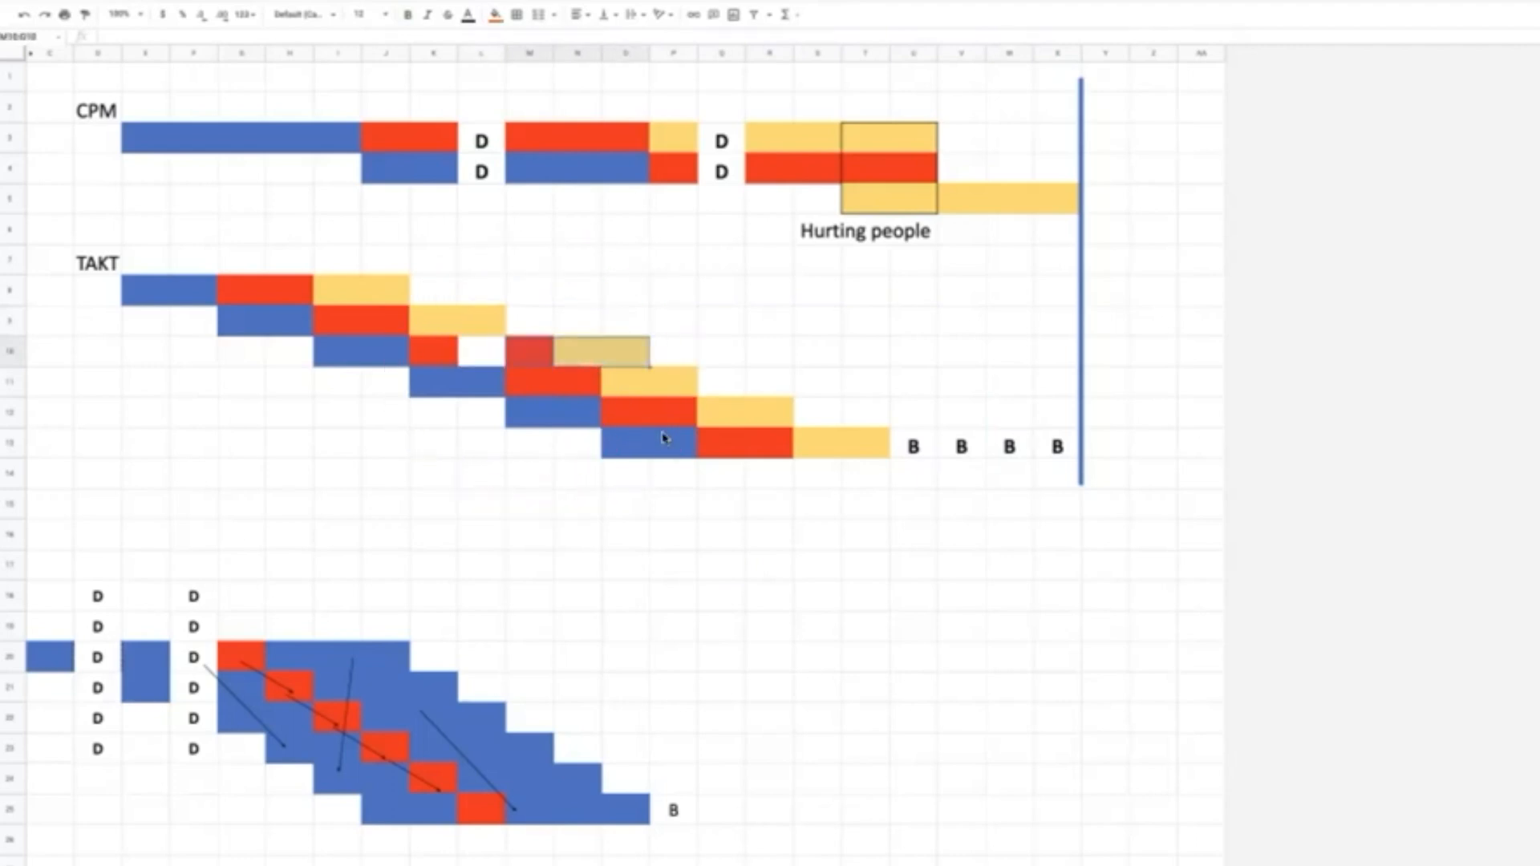
pyautogui.scroll(-3)
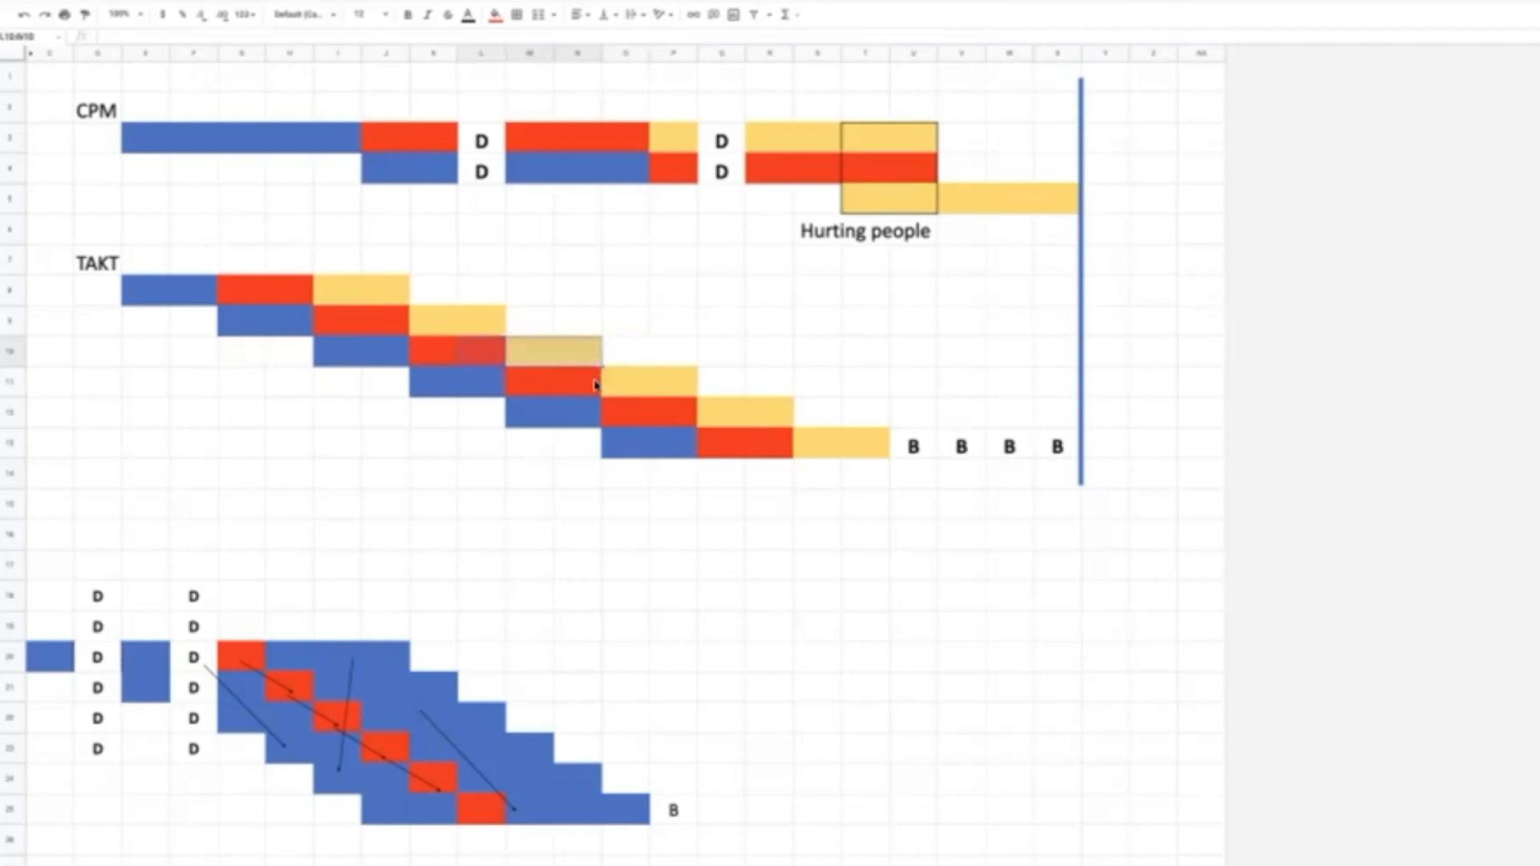
pyautogui.moveTo(482, 343)
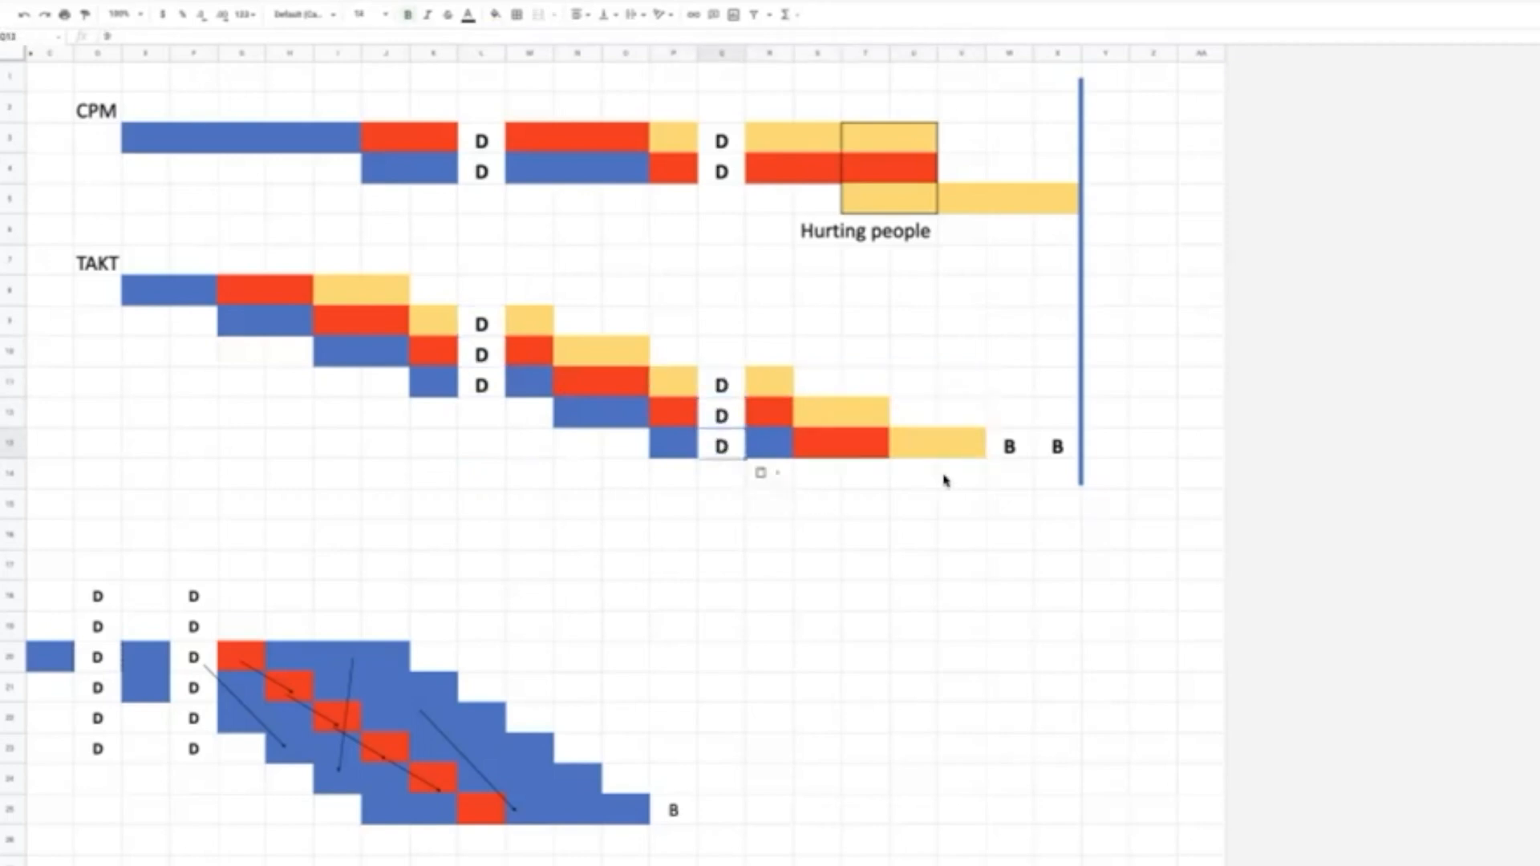
# Select the first of the two B buffer cells in the TAKT rows
pyautogui.click(1009, 446)
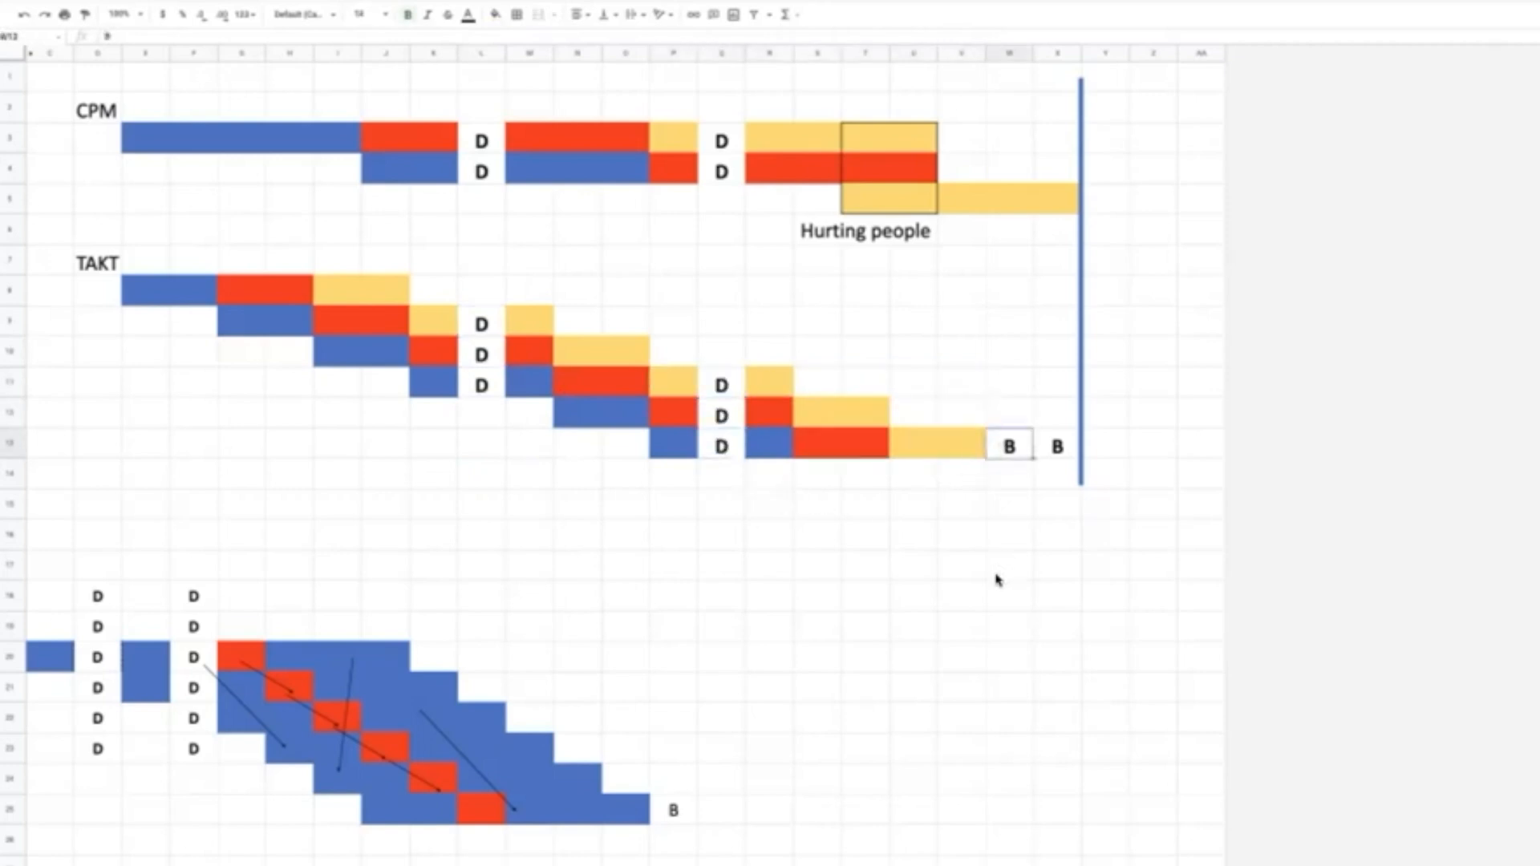
pyautogui.moveTo(822, 426)
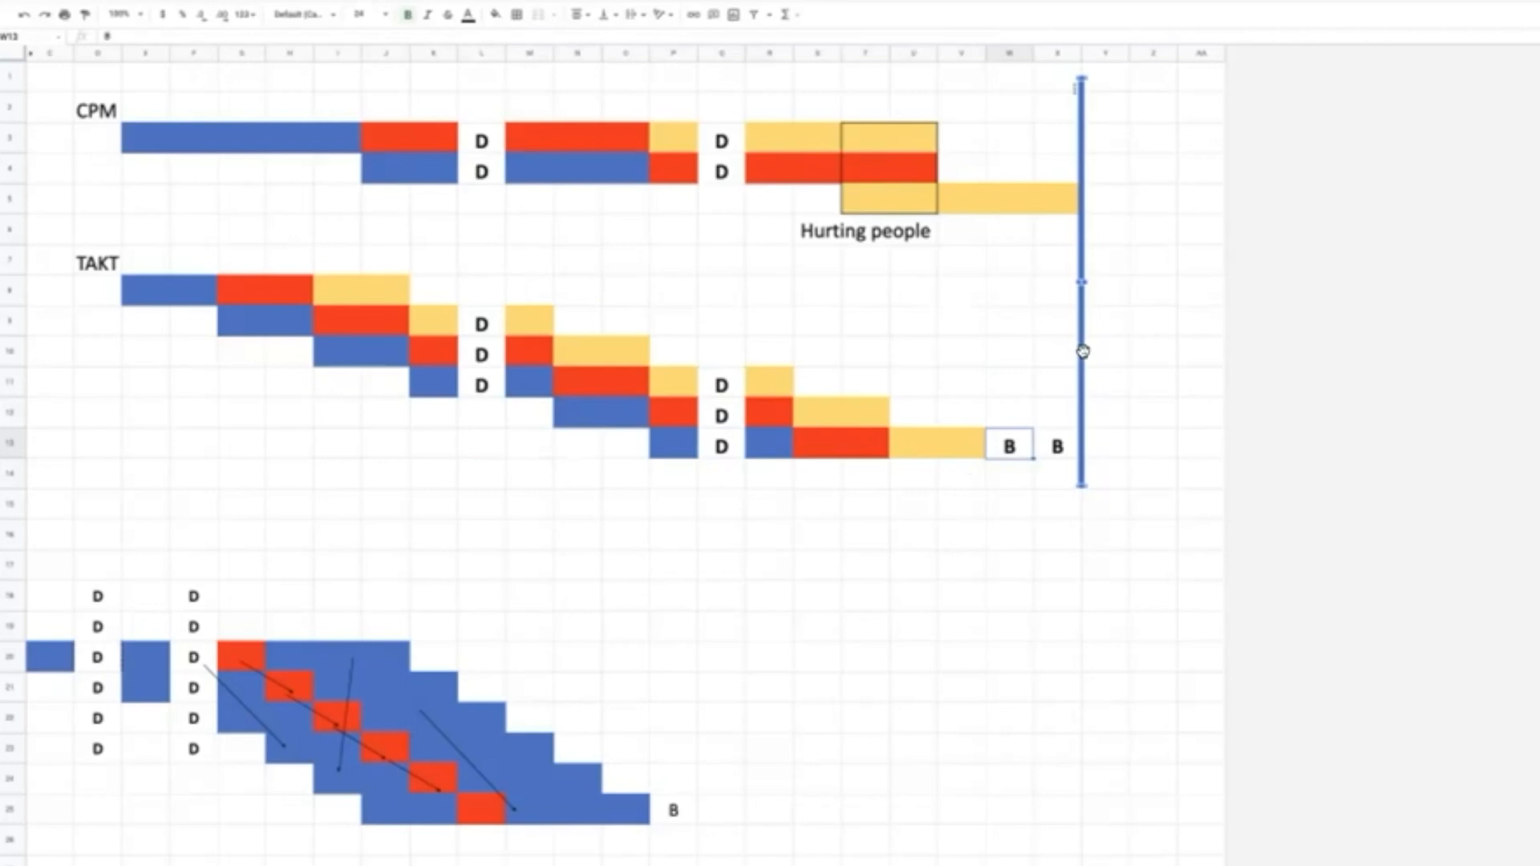
pyautogui.moveTo(1094, 361)
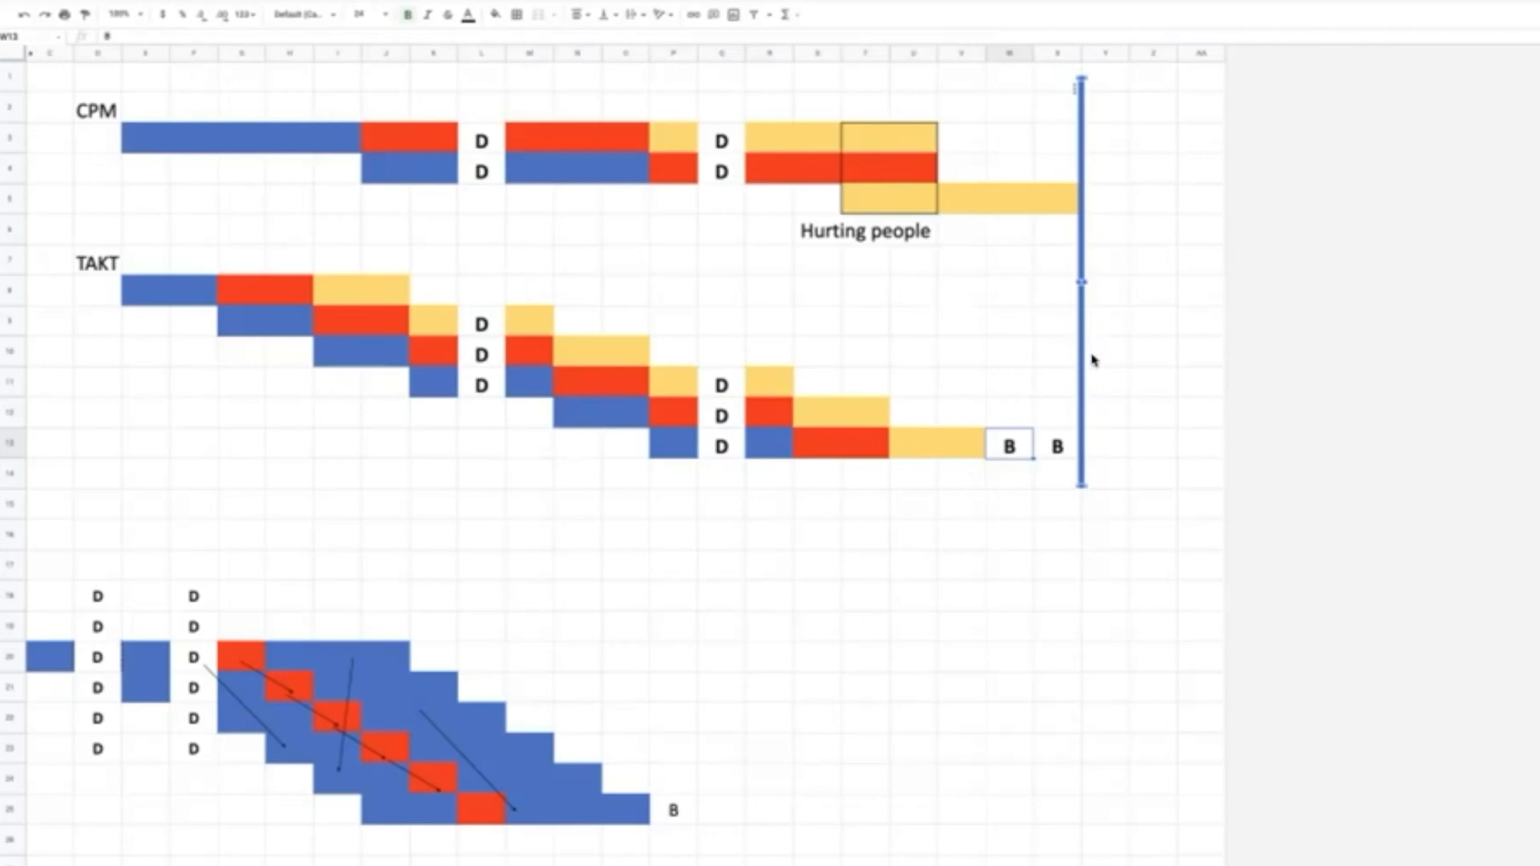